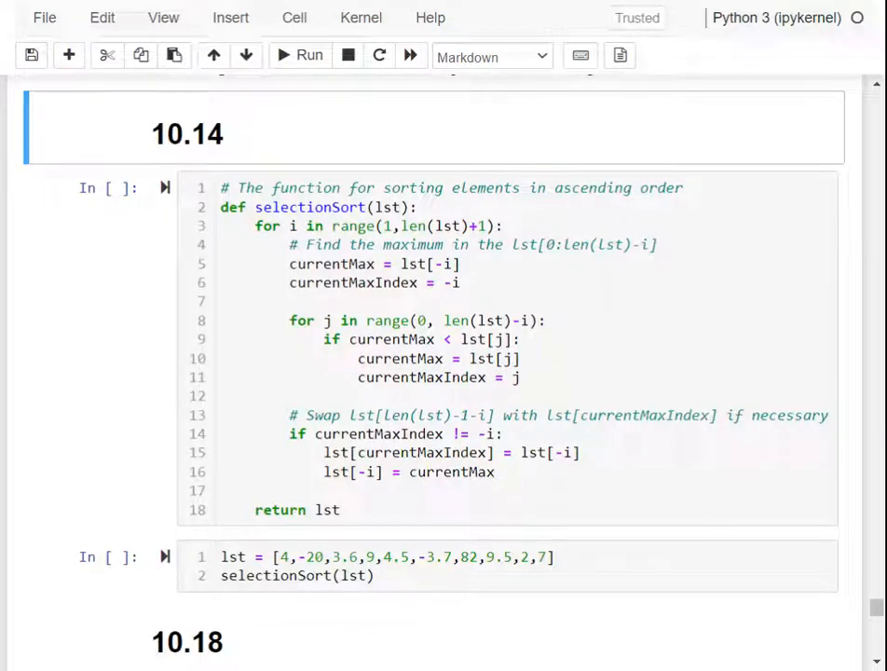
{"action": "mouse_move", "coordinate": [71, 339]}
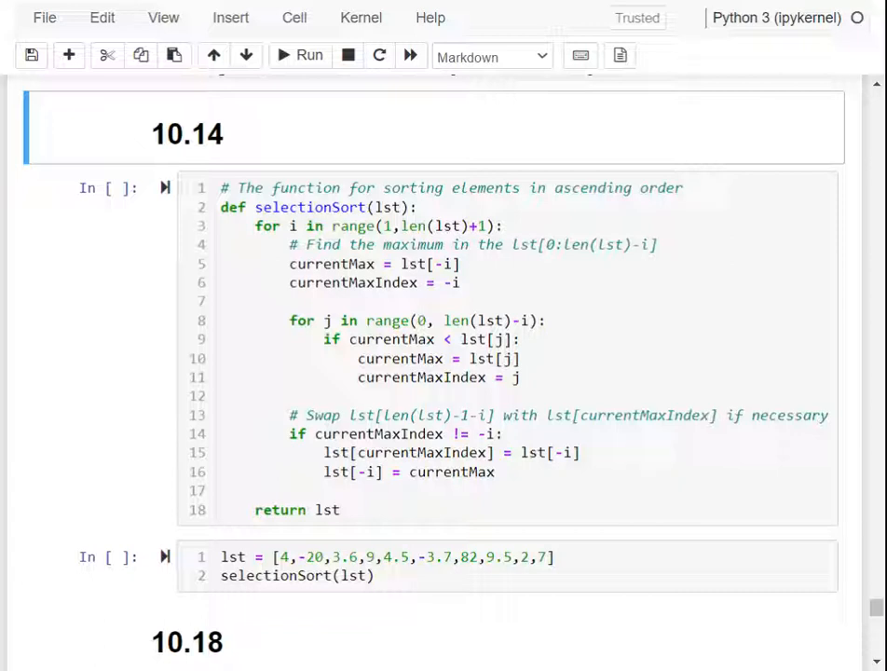
Run the cell defining the max-based selectionSort function so it is available.
{"action": "scroll", "scroll_direction": "down", "scroll_amount": 3}
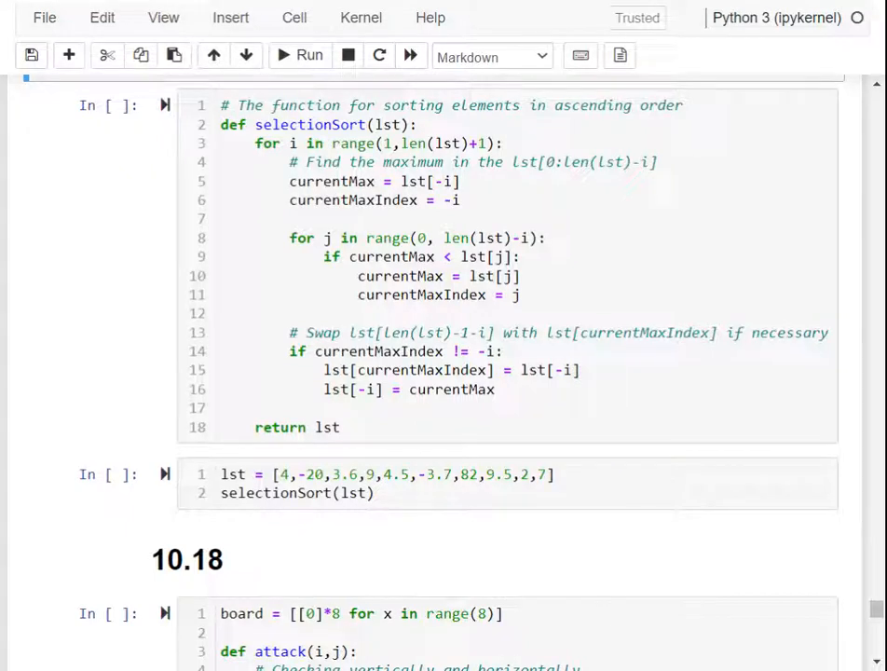
{"action": "left_click", "coordinate": [310, 56]}
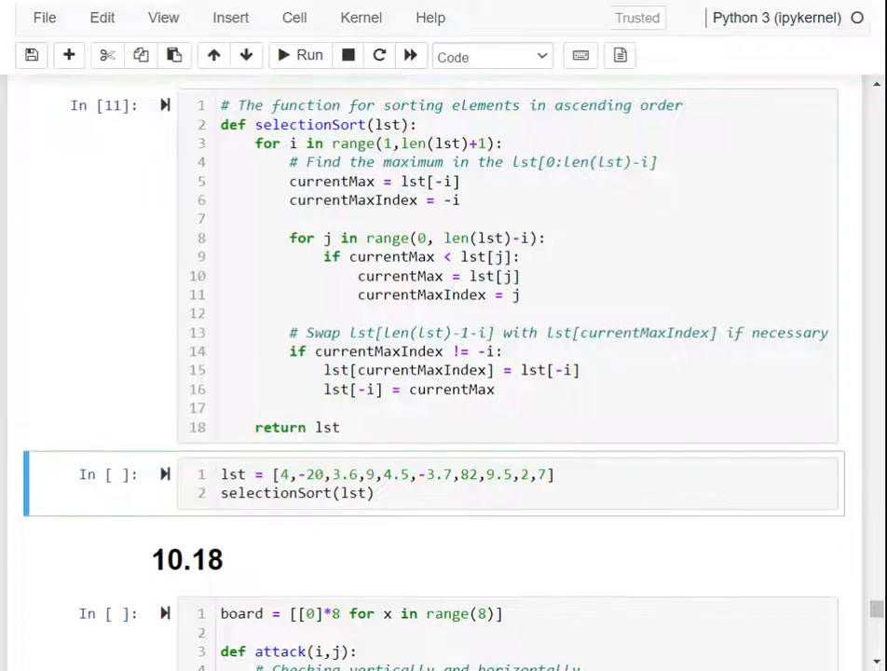
{"action": "scroll", "scroll_direction": "up", "scroll_amount": 3}
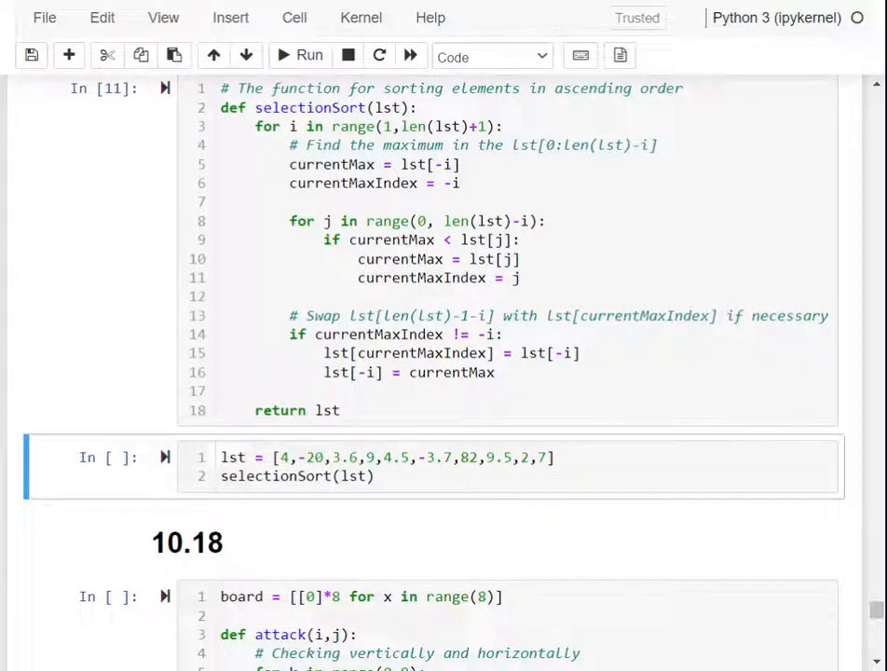
{"action": "mouse_move", "coordinate": [347, 510]}
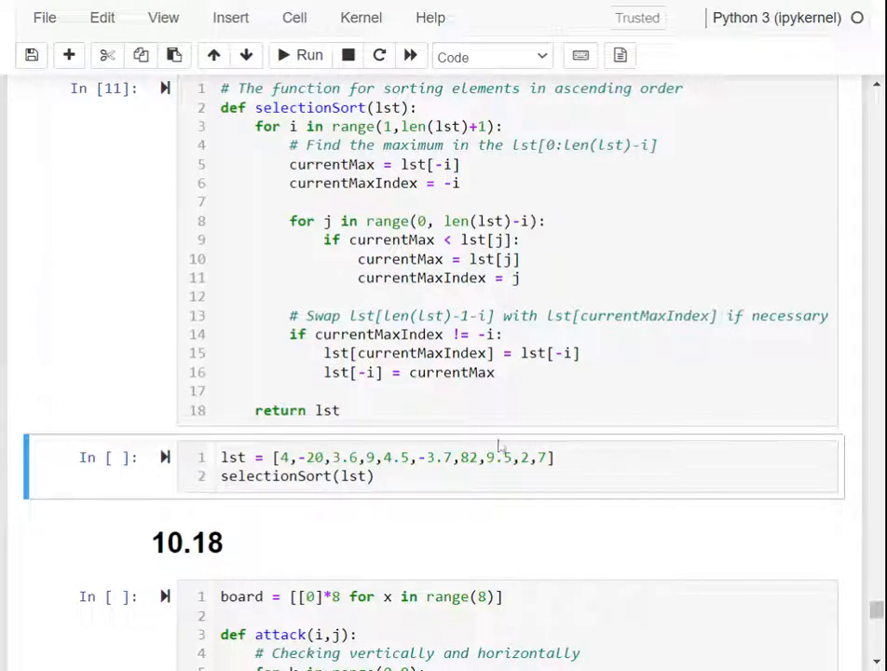
Run the test cell calling selectionSort(lst), printing [-20, -3.7, 2, 3.6, 4, 4.5, 7, 9, 9.5, 82].
{"action": "left_click", "coordinate": [550, 456]}
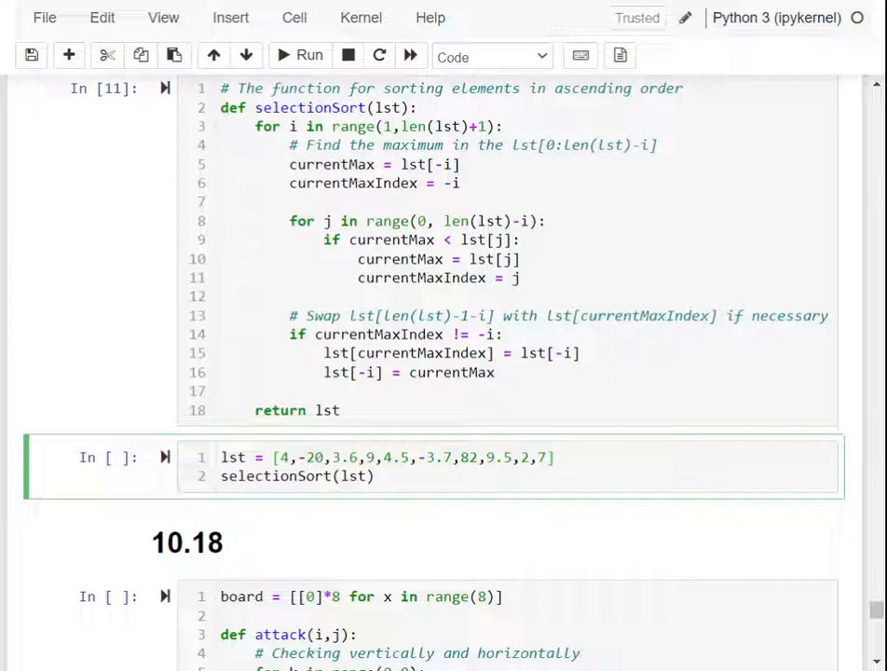
{"action": "left_click", "coordinate": [373, 477]}
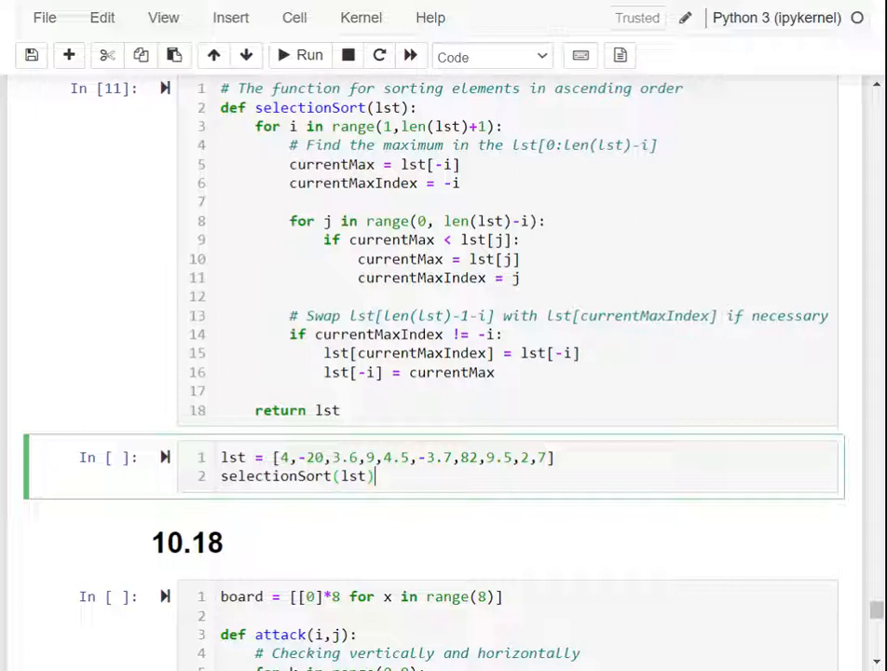
{"action": "left_click", "coordinate": [309, 56]}
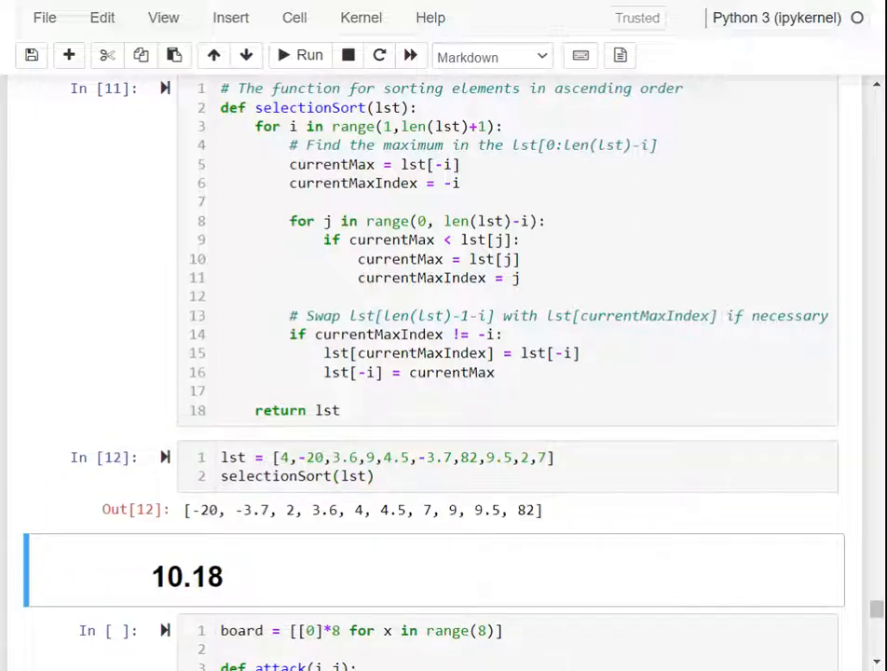